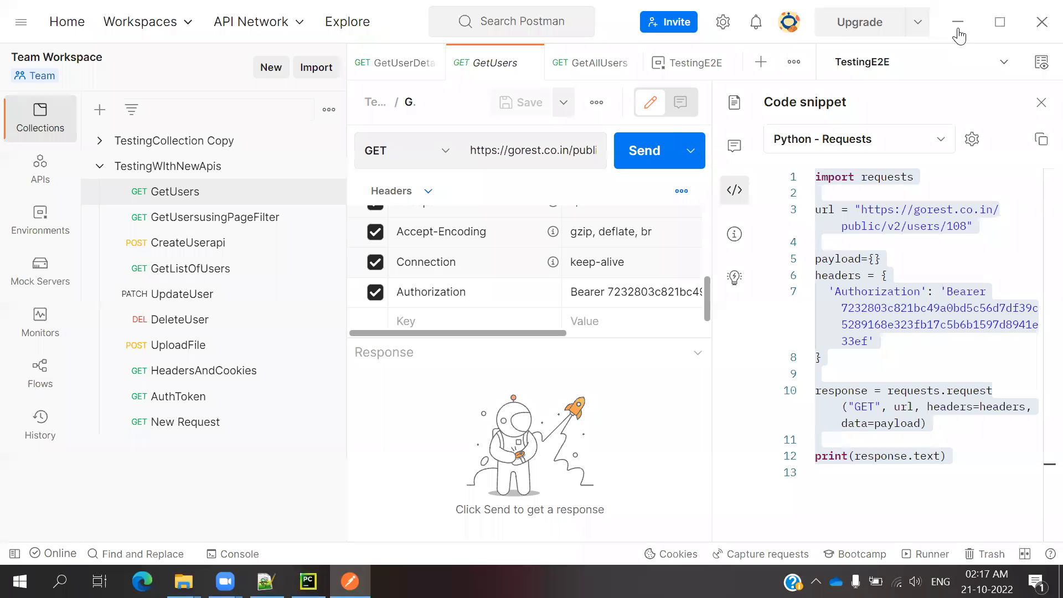
Step: Minimize Postman to bring the GetMethod.py project in PyCharm back to the front
left_click(307, 581)
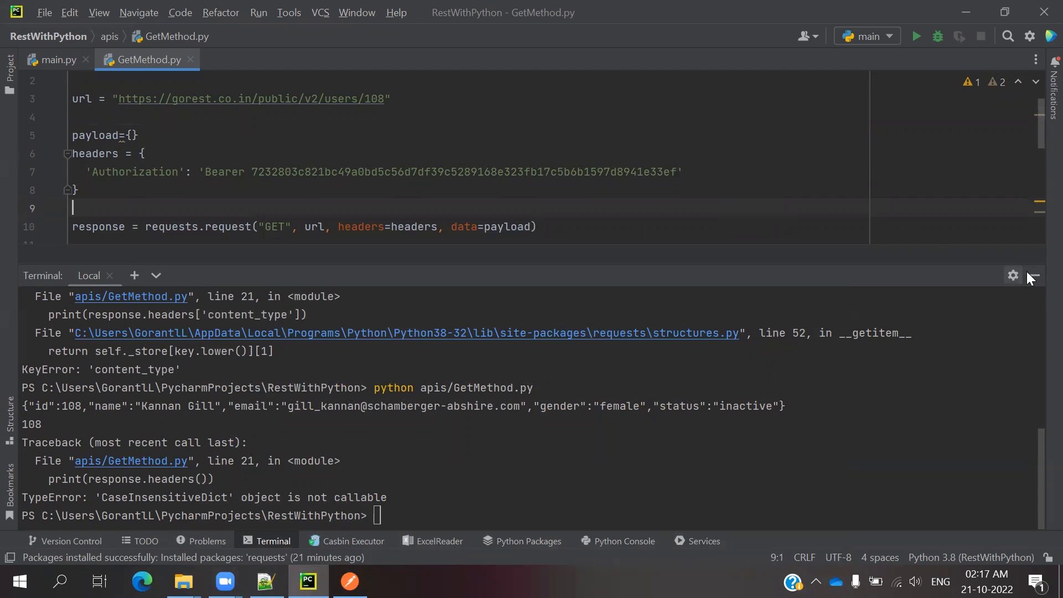
Step: Hide the Terminal tool window so GetMethod.py fills the editor
left_click(1033, 276)
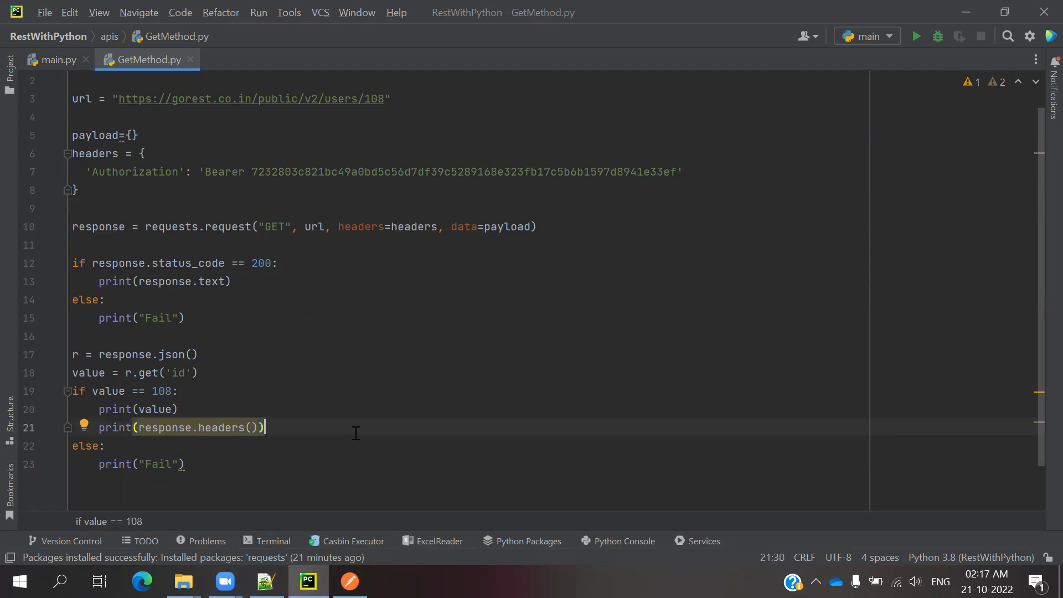
Step: Delete the failing print(response.headers()) line and jot scratch notes basic, bear, api
key("Backspace")
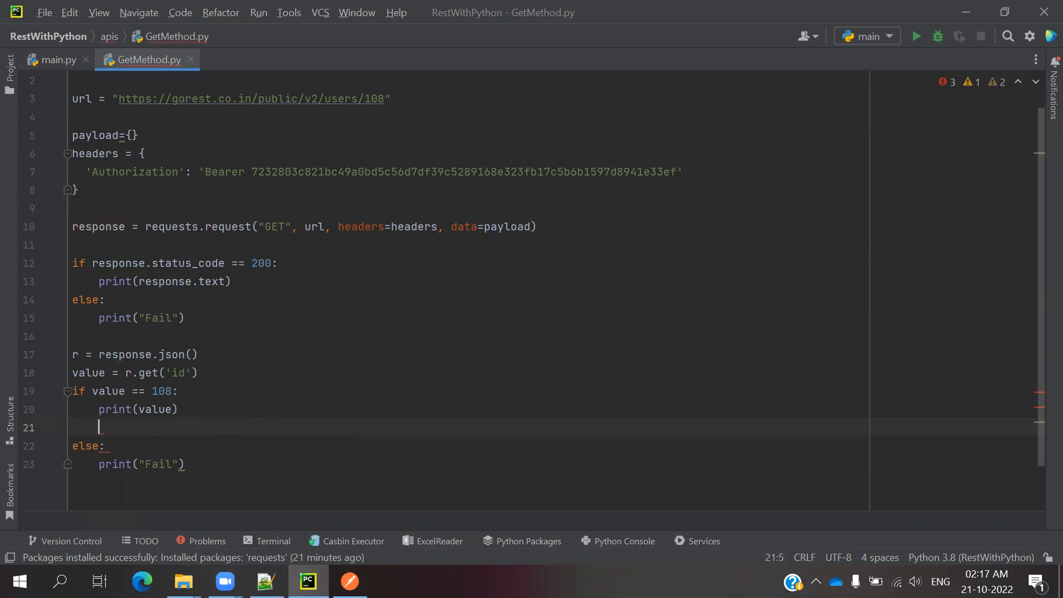
type("basic")
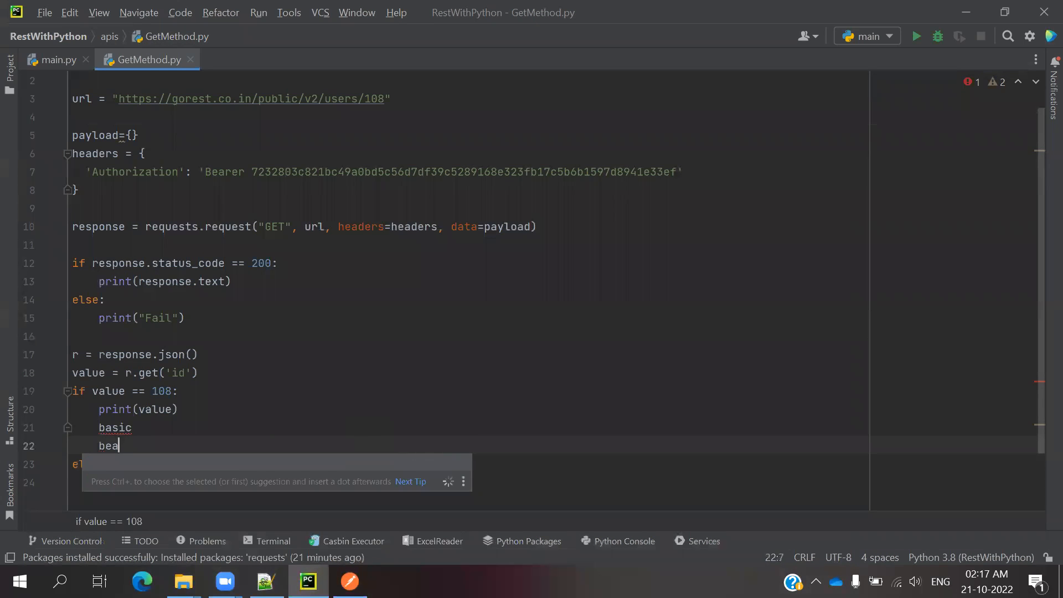
type("r")
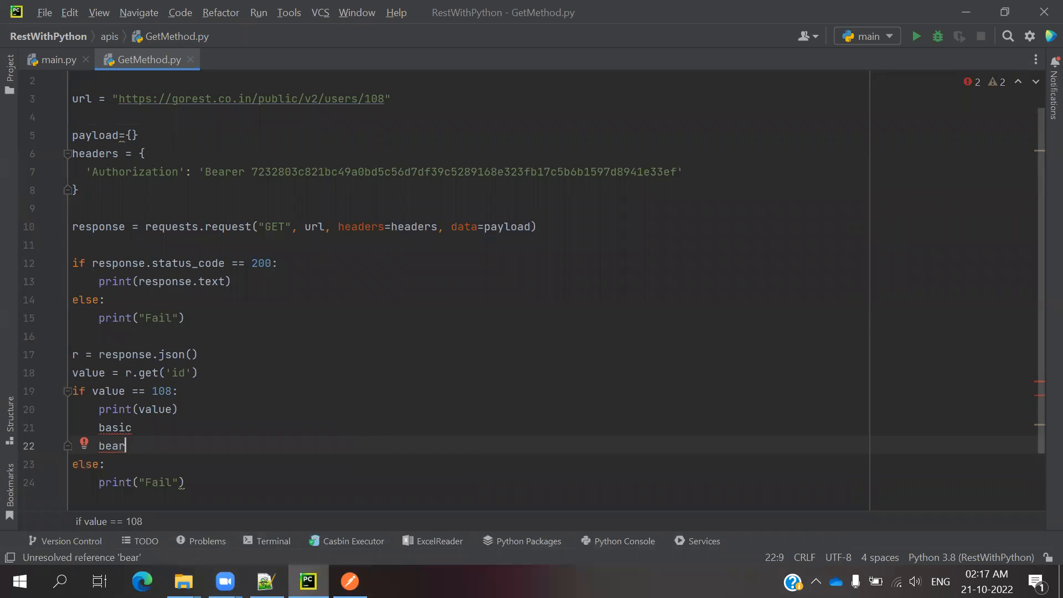
key("enter")
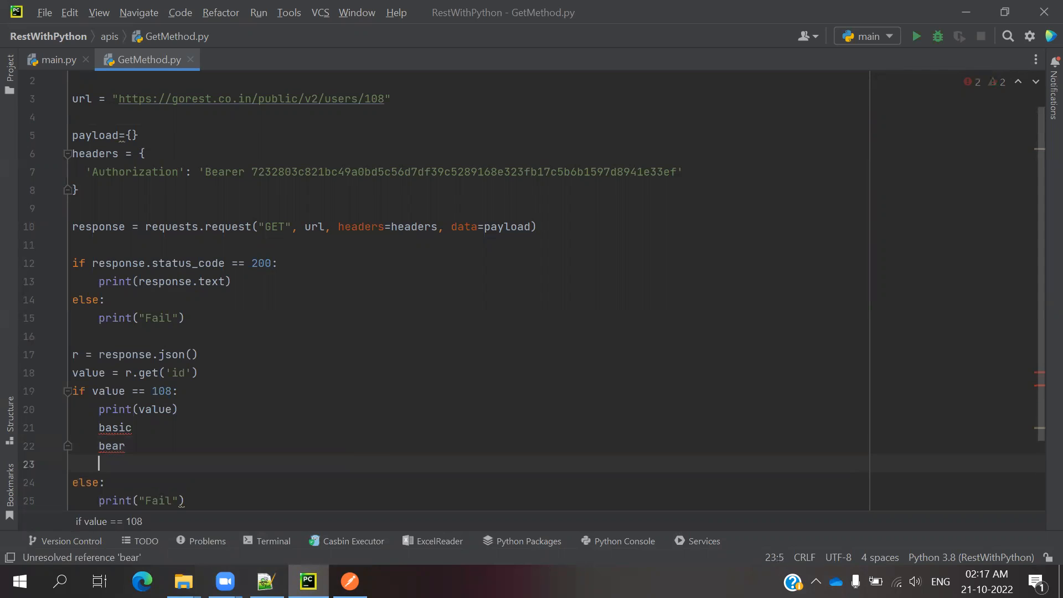
type("api")
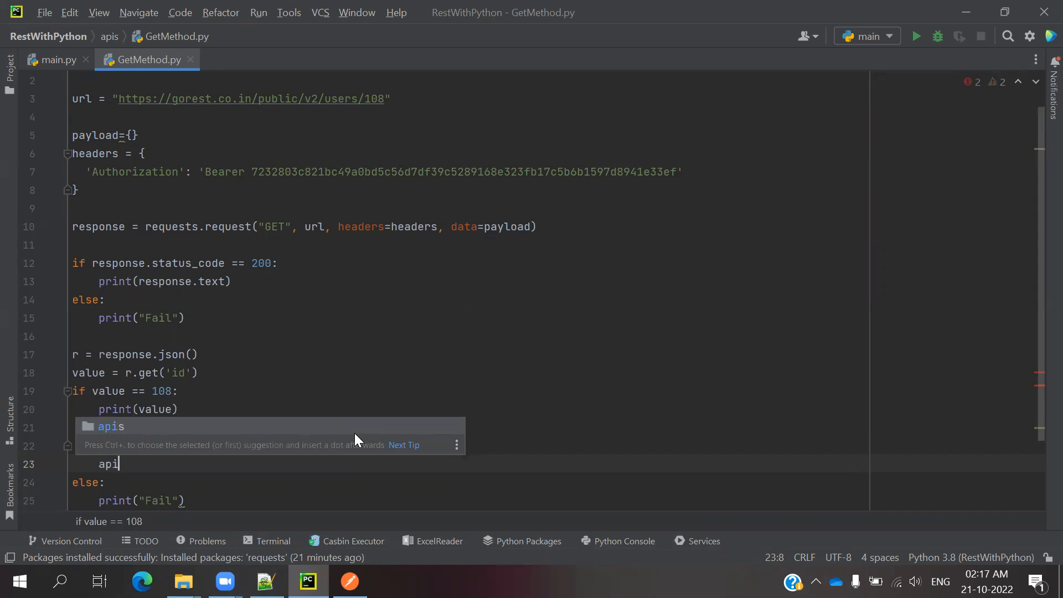
mouse_move(292, 476)
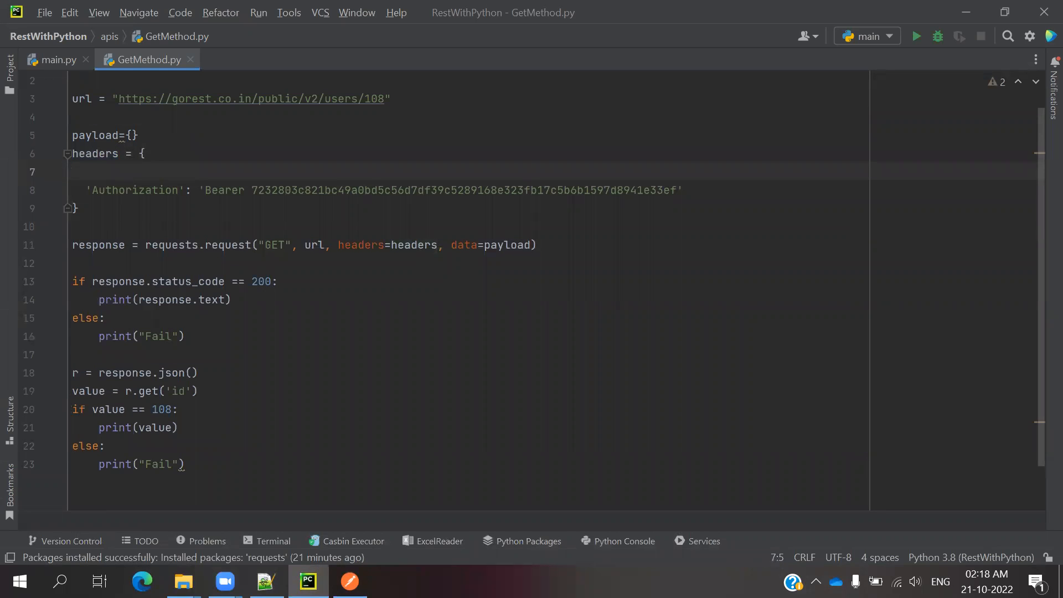
Step: Add 'Accept': 'application/json' to the headers dictionary
type("''")
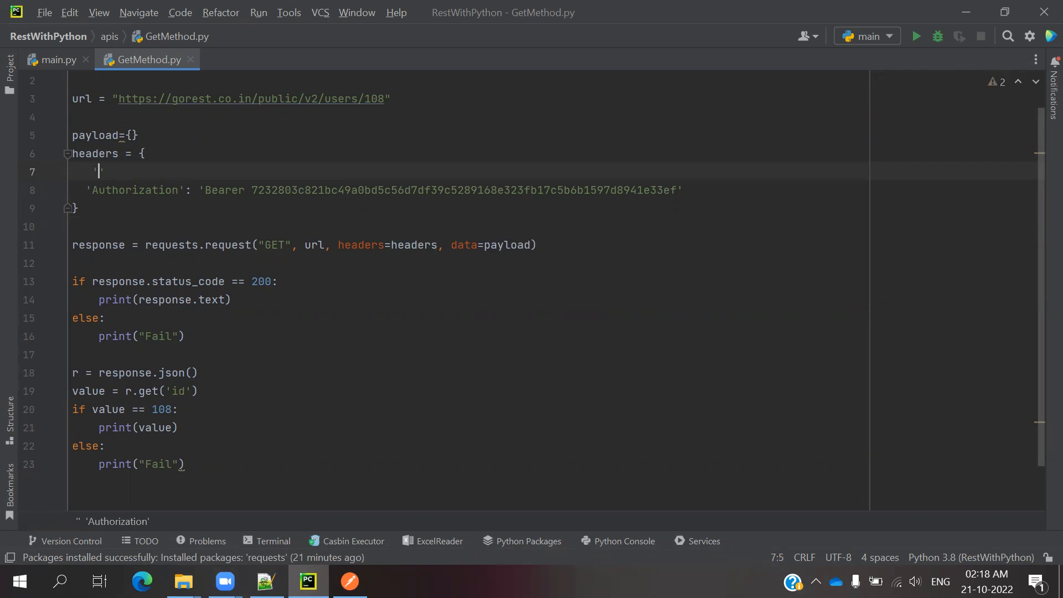
type("Acc")
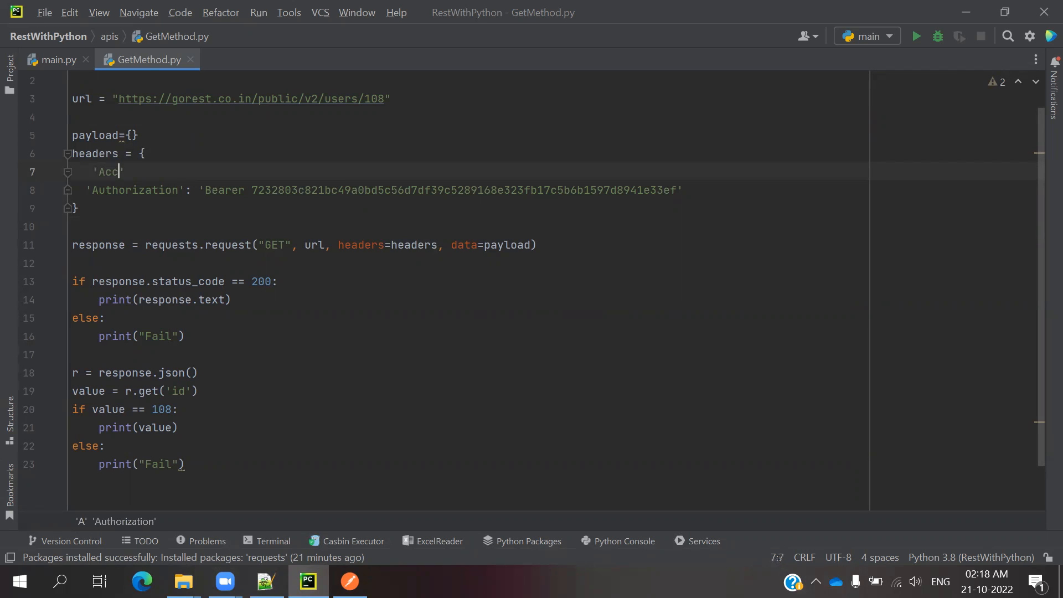
type("ept")
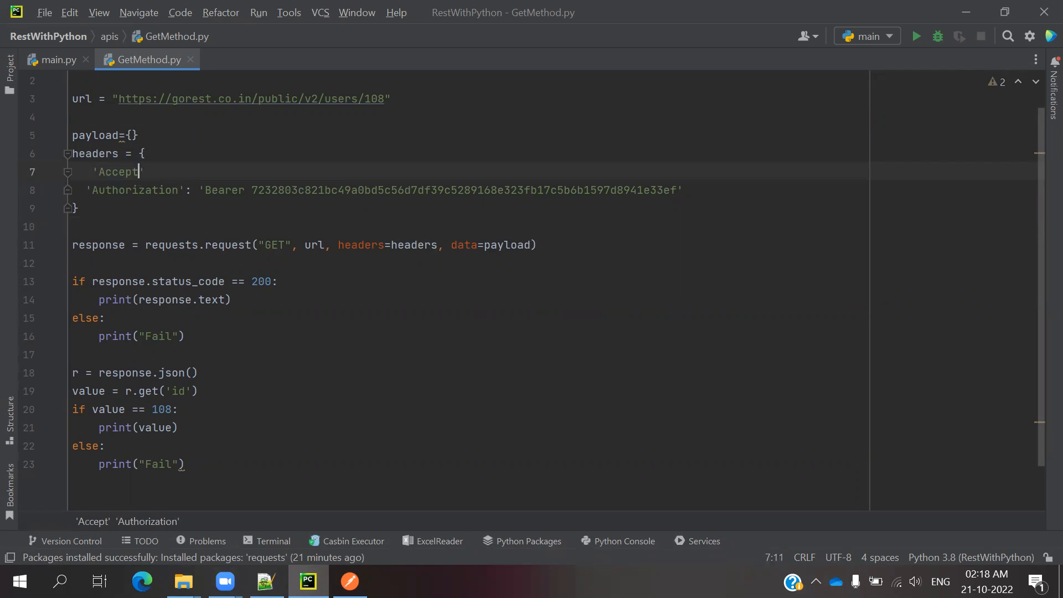
type(": '")
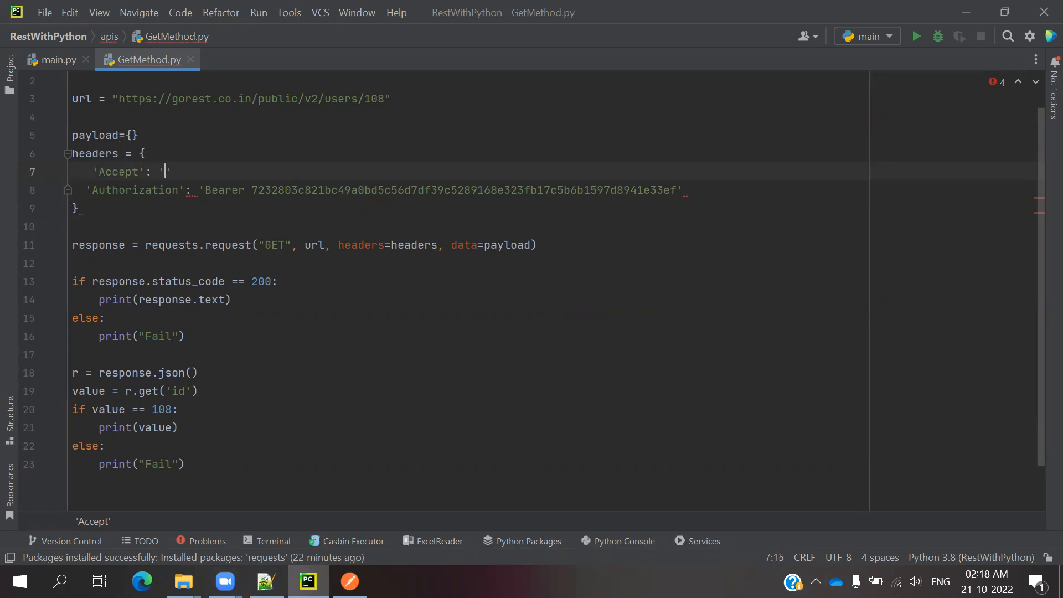
type("app")
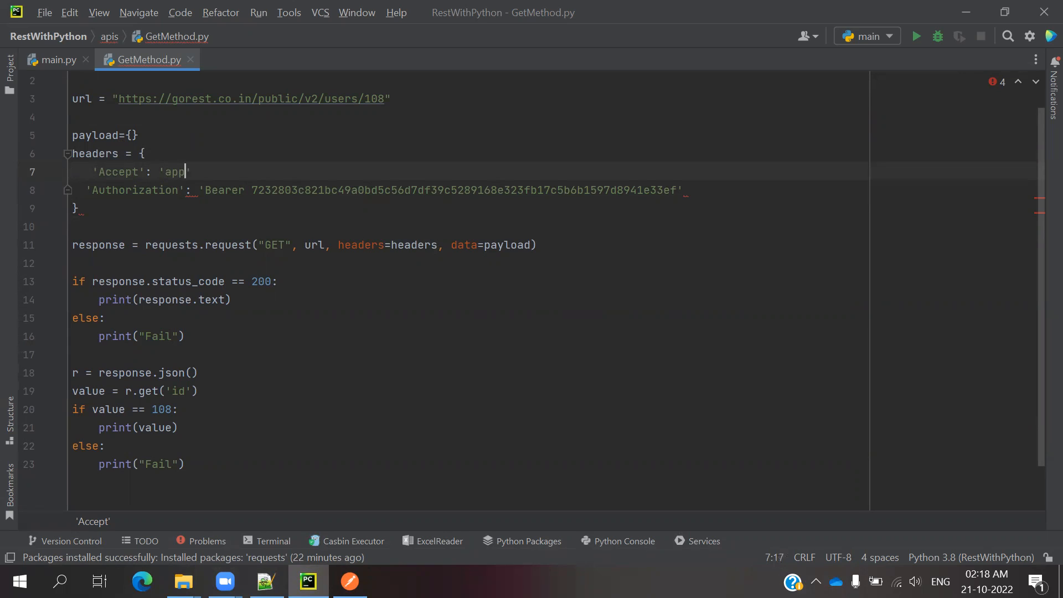
type("lication")
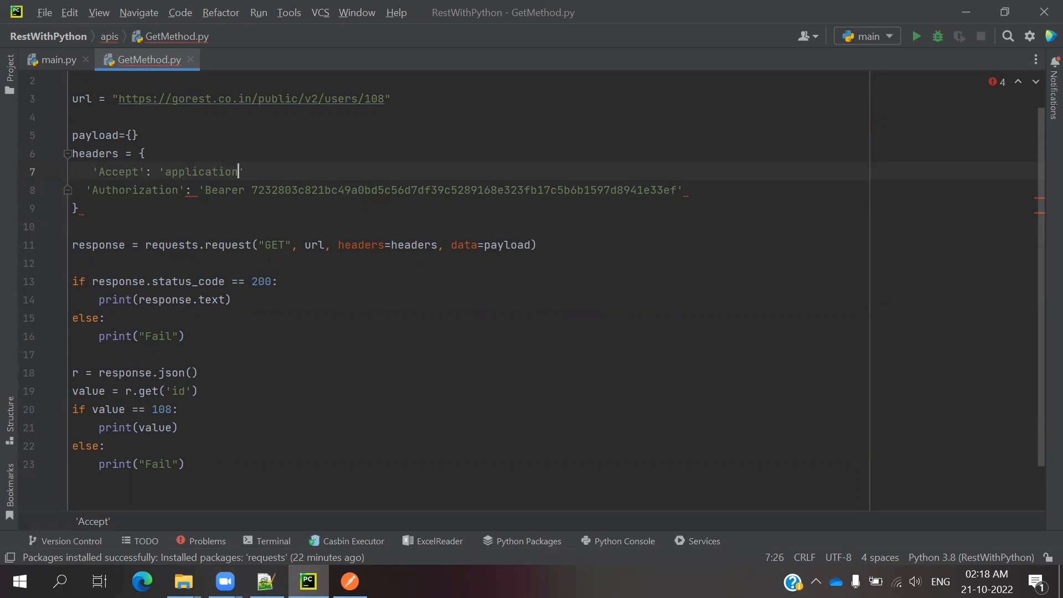
type("/j")
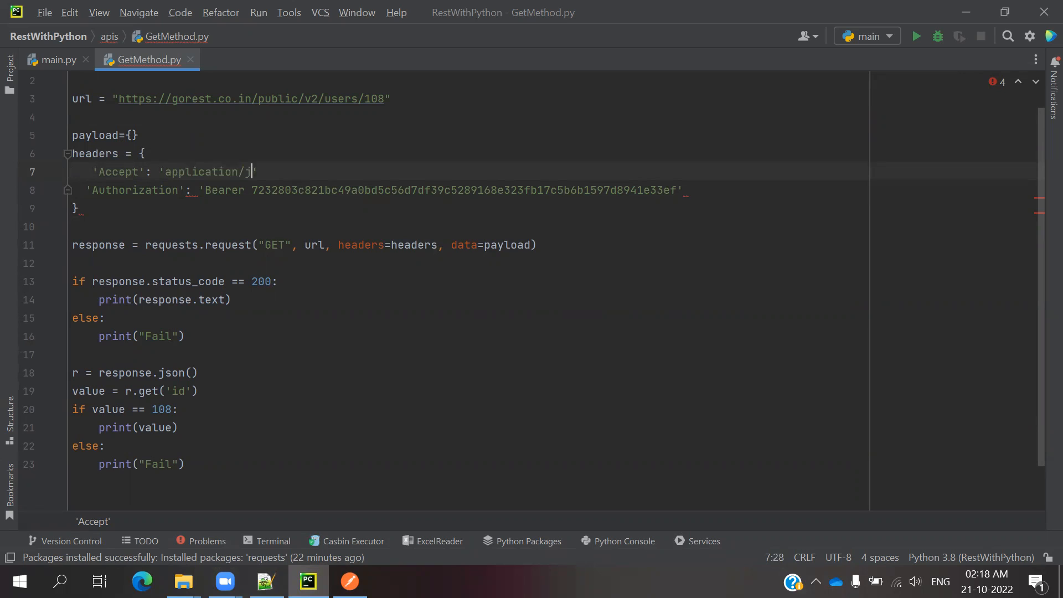
type("son'")
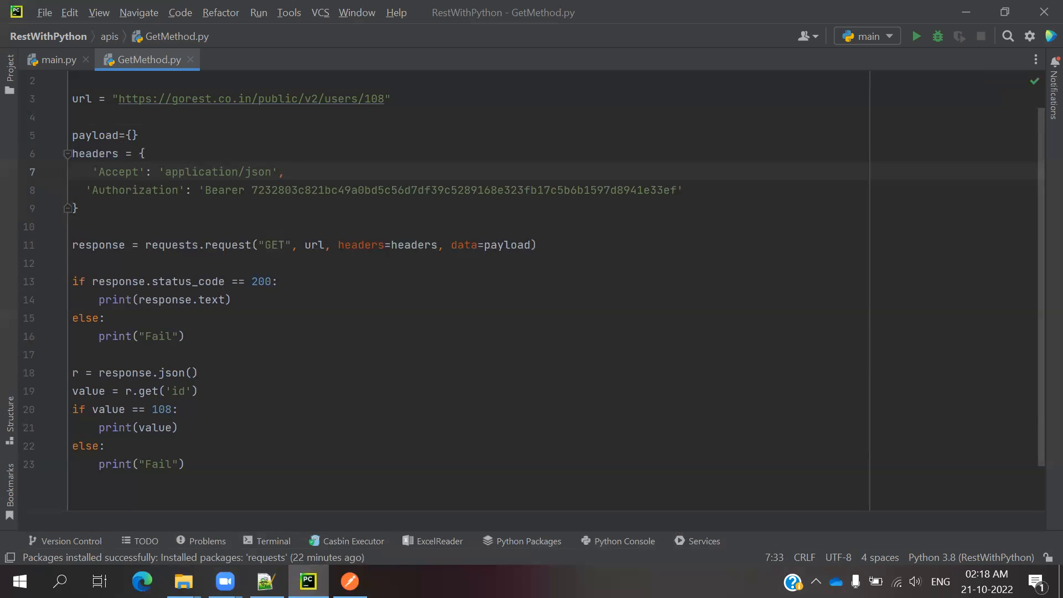
Step: Reformat the code and select the headers argument in the request call
left_click(285, 172)
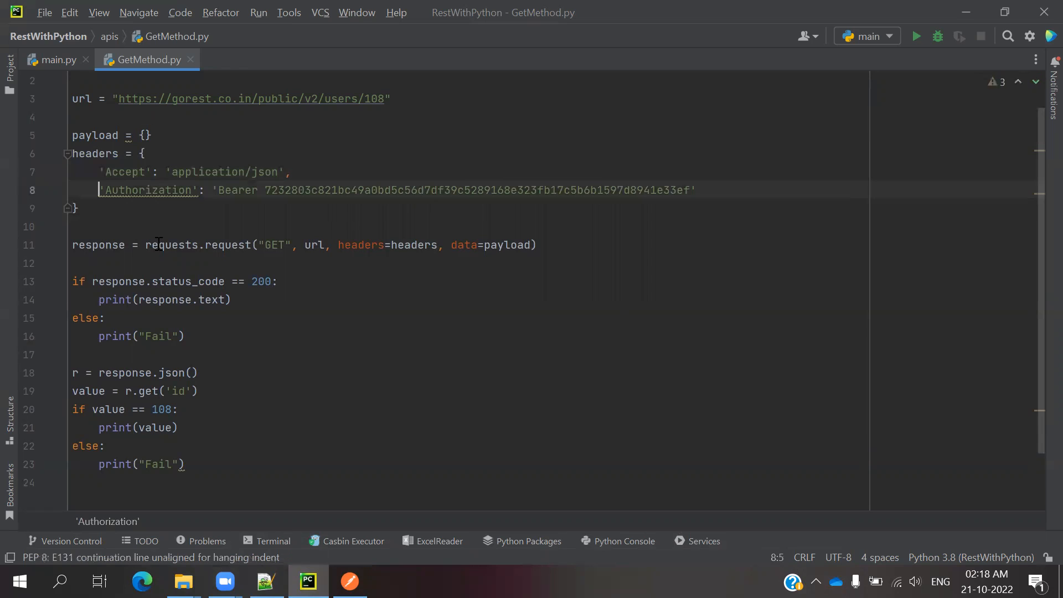
left_click(205, 245)
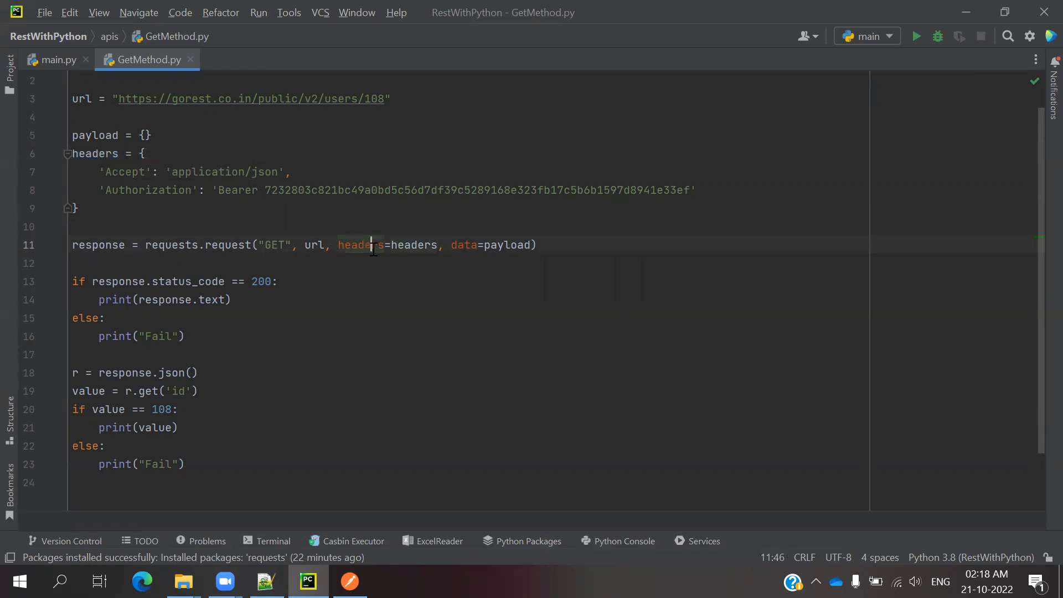
double_click(360, 245)
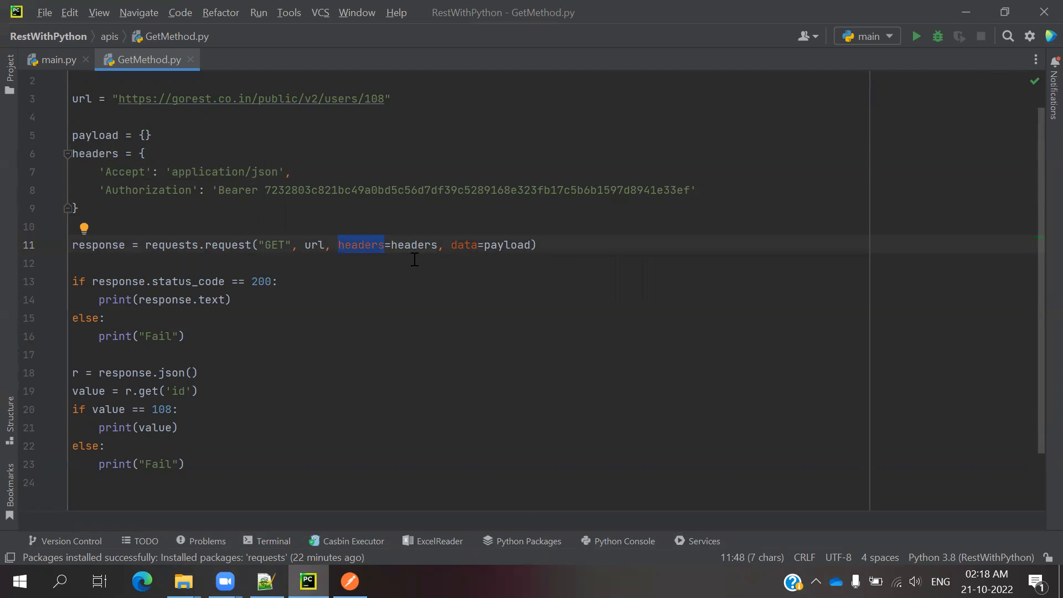
mouse_move(99, 192)
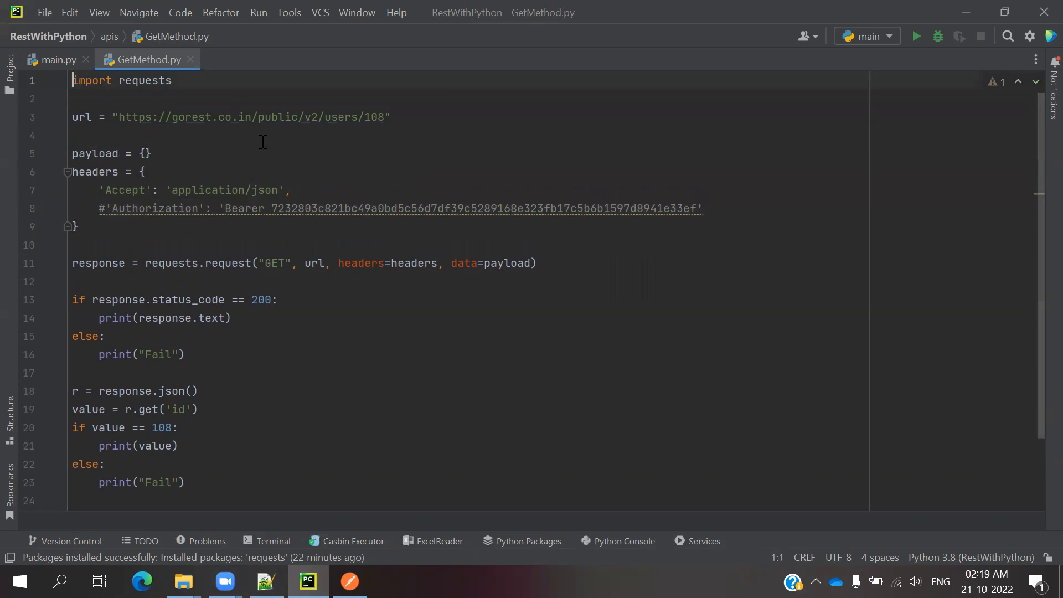
Step: Add 'from requests.auth import HTTPBasicAuth' as the script's second line
key("Enter")
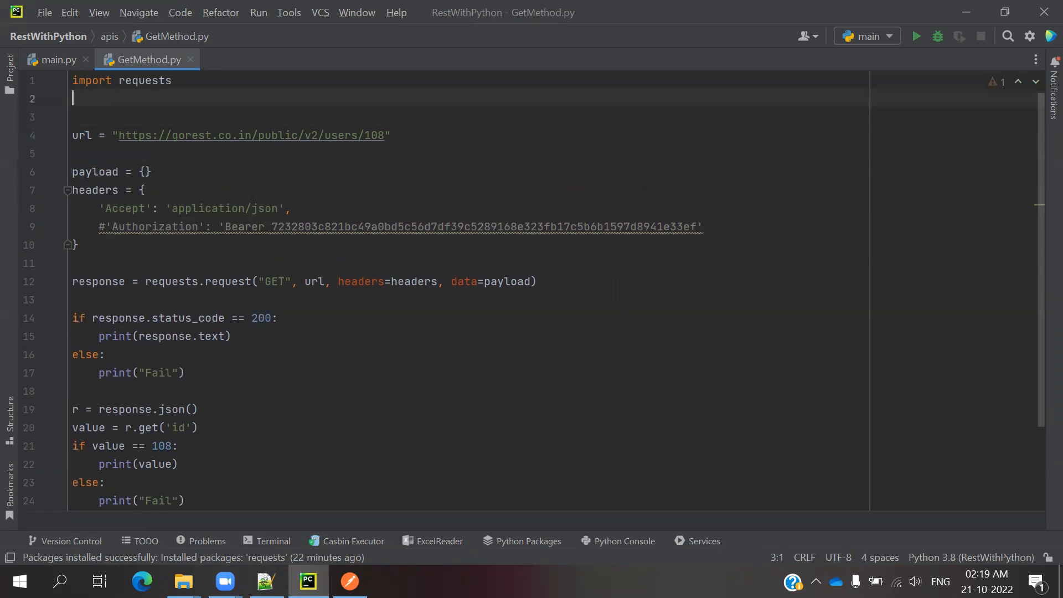
type("i")
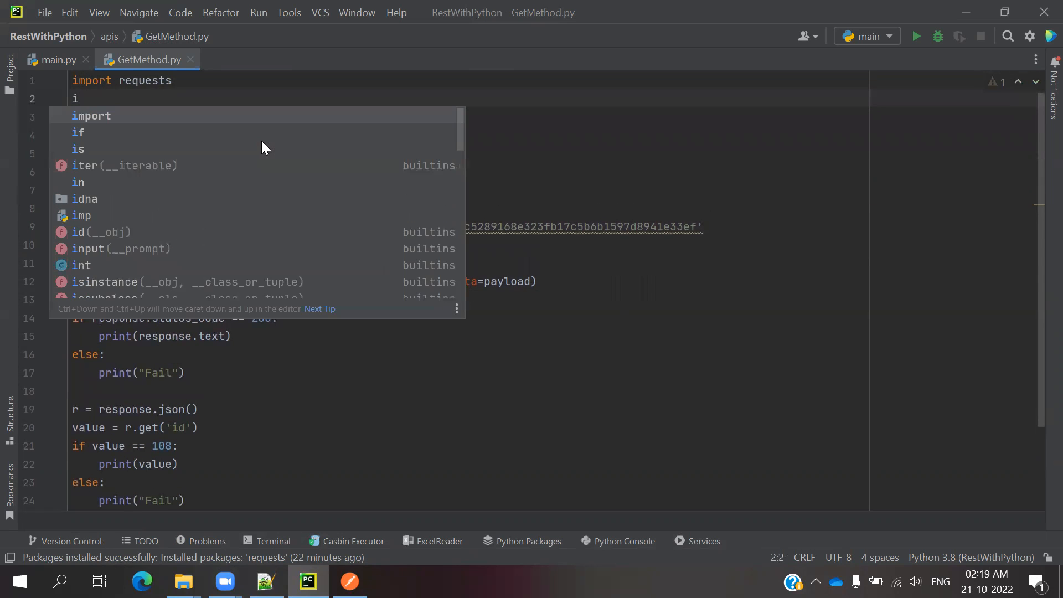
type("from re")
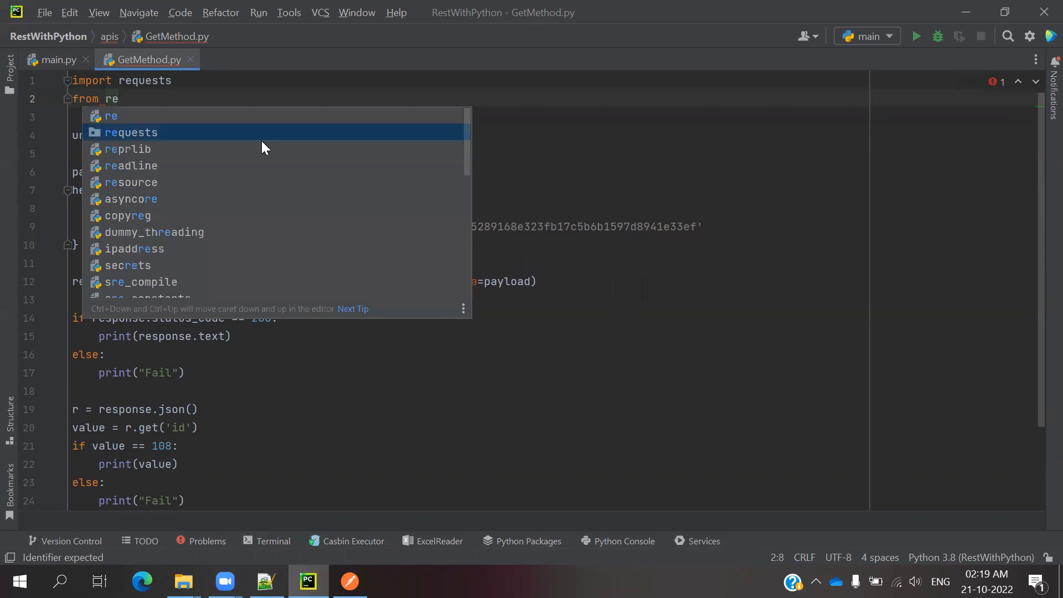
left_click(130, 132)
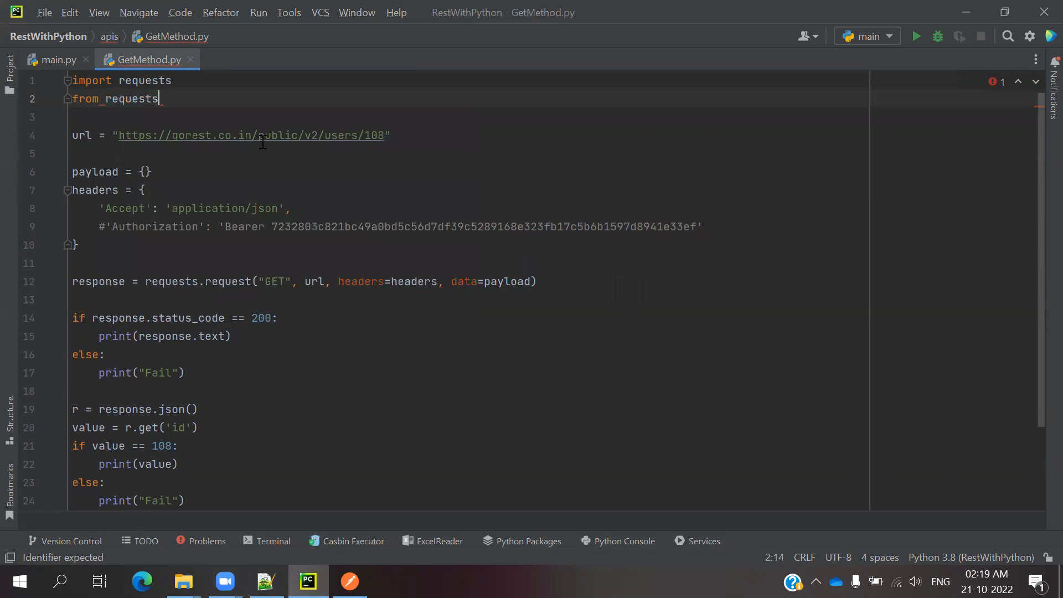
type(".a")
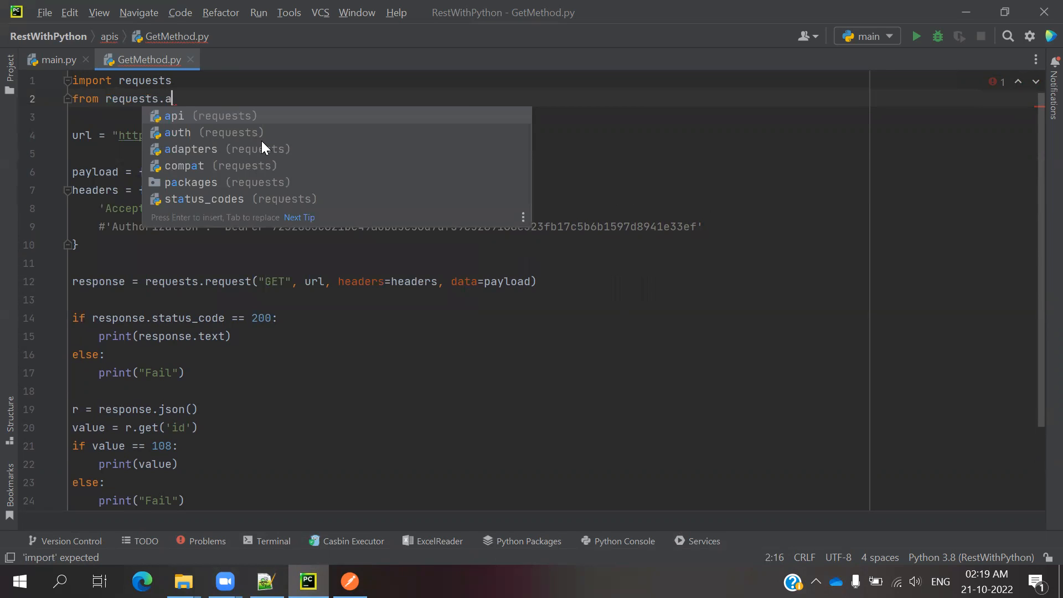
type("uth import i")
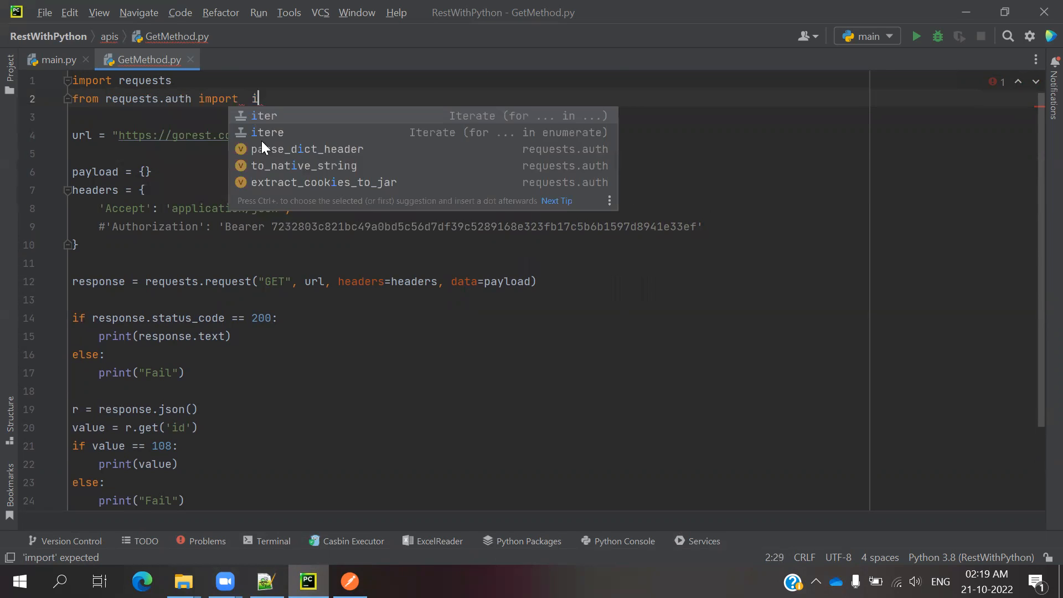
type("mpo")
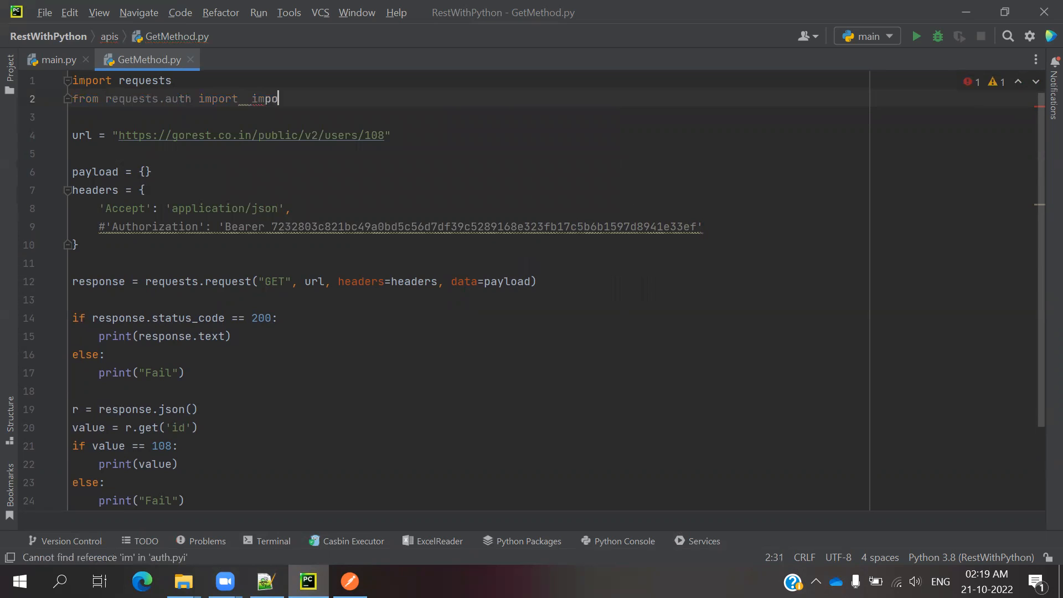
key("BackSpace")
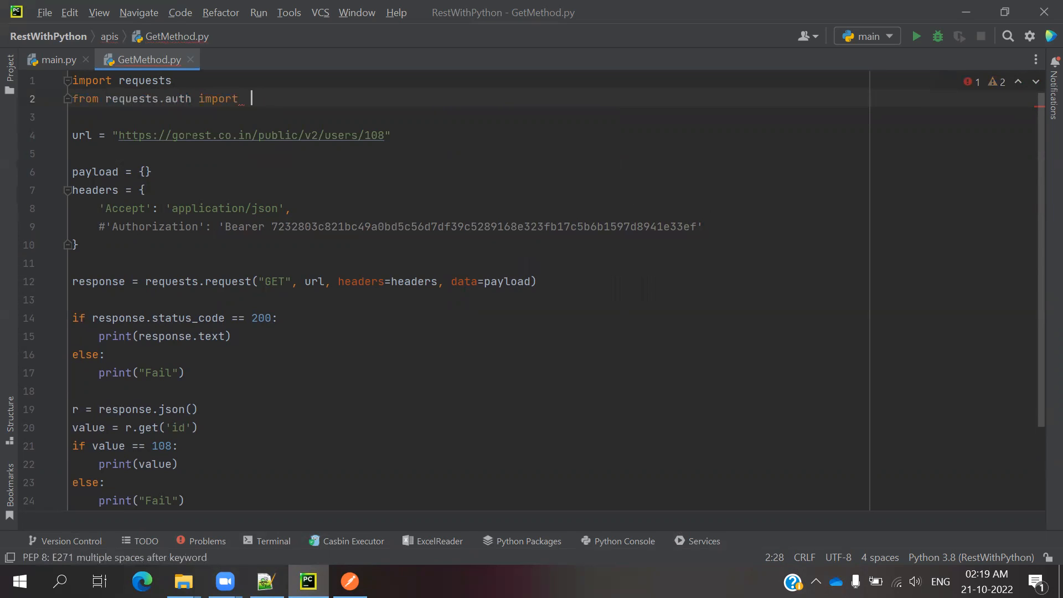
type("H")
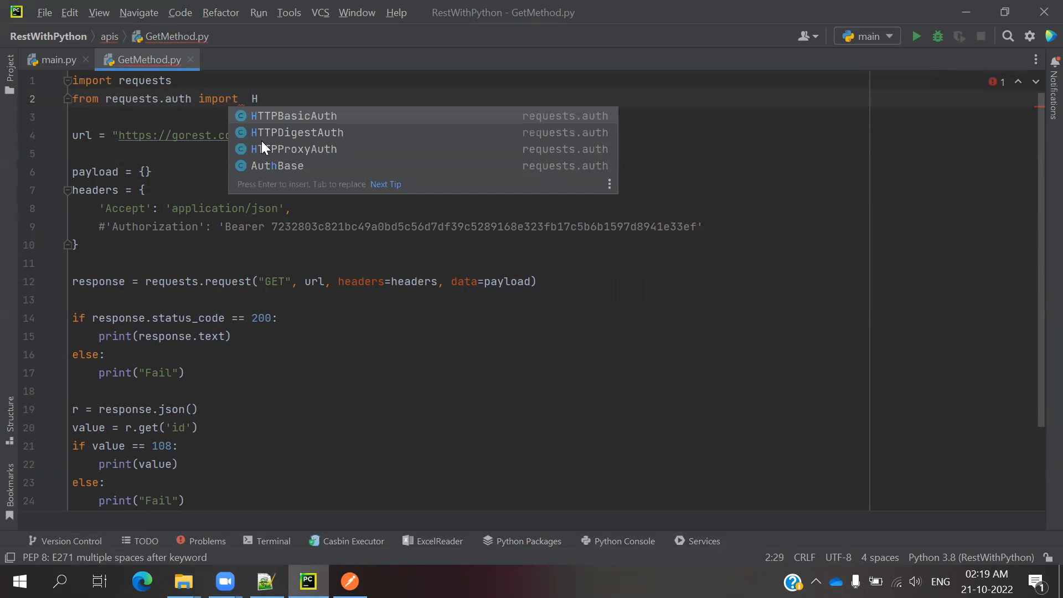
left_click(293, 115)
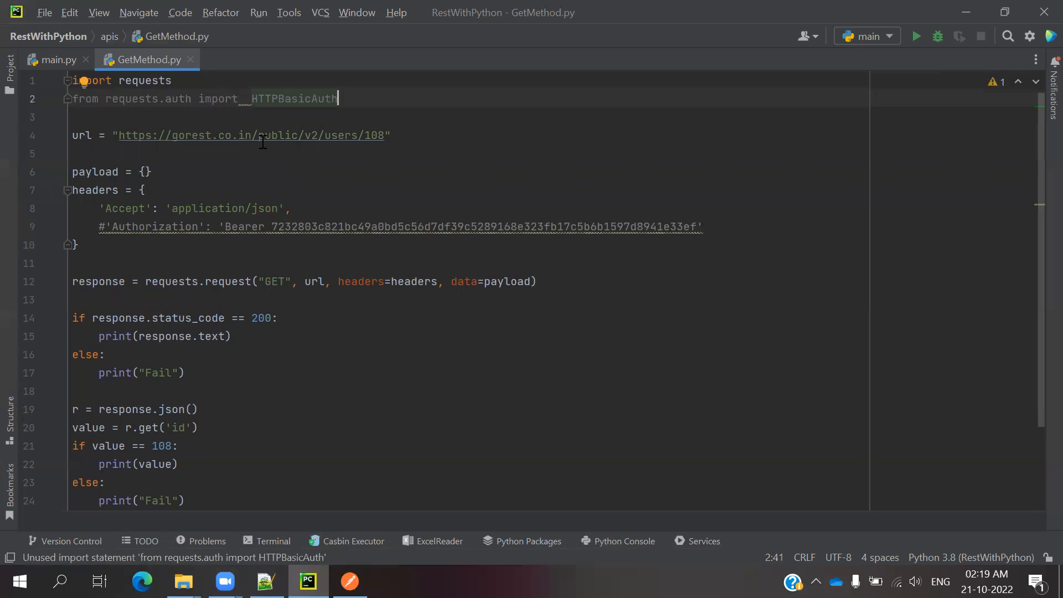
mouse_move(292, 99)
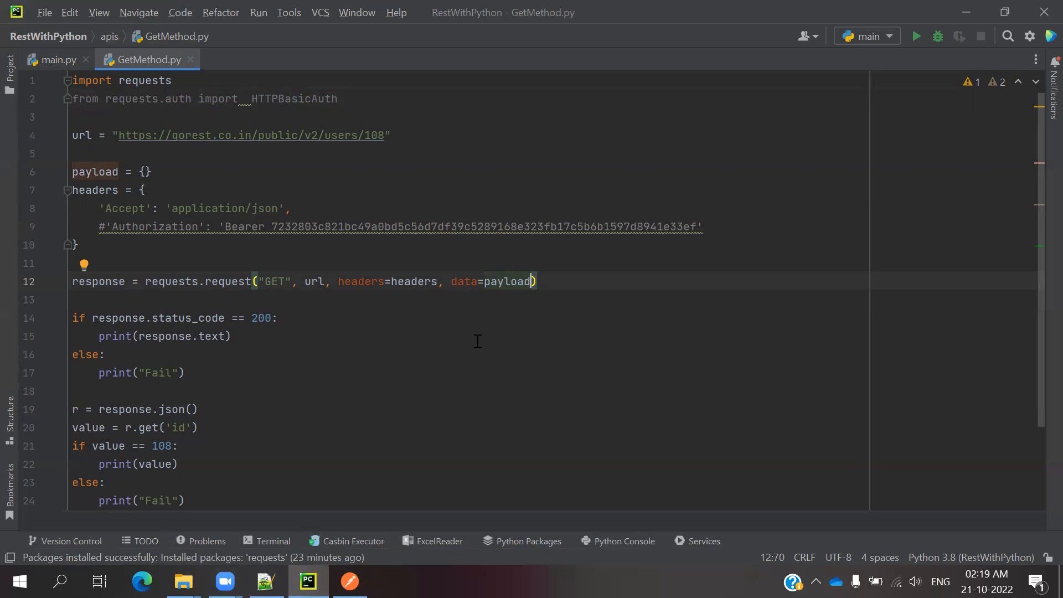
type(",")
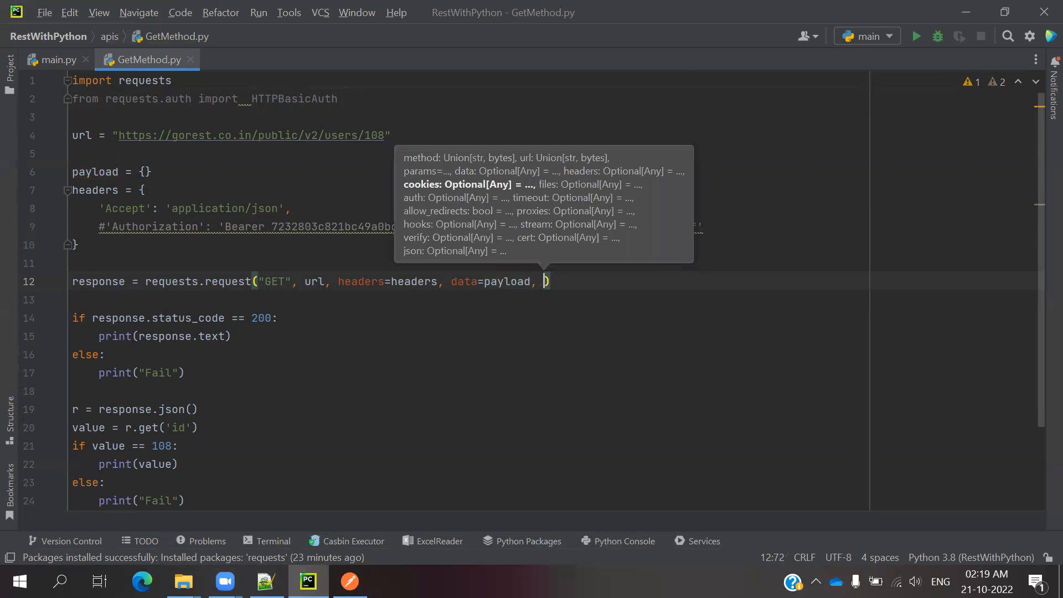
type("auth=")
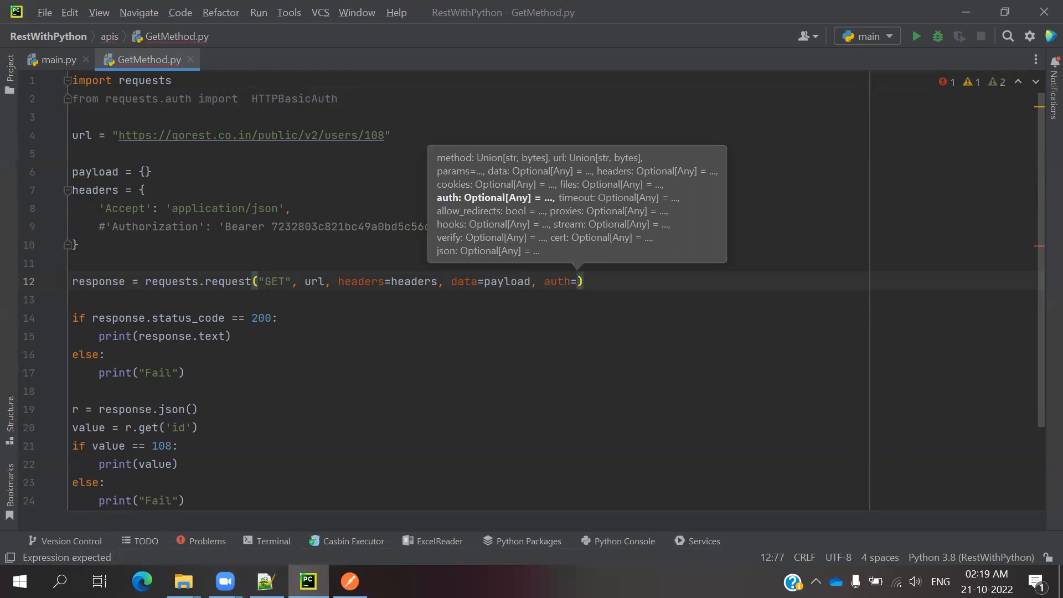
type("Ht")
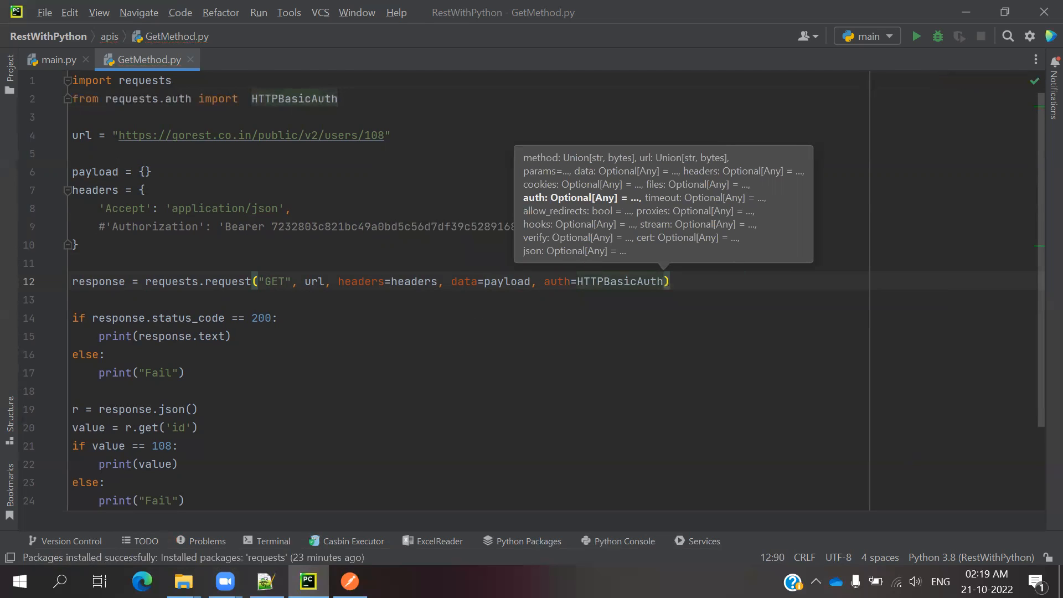
type("(\"")
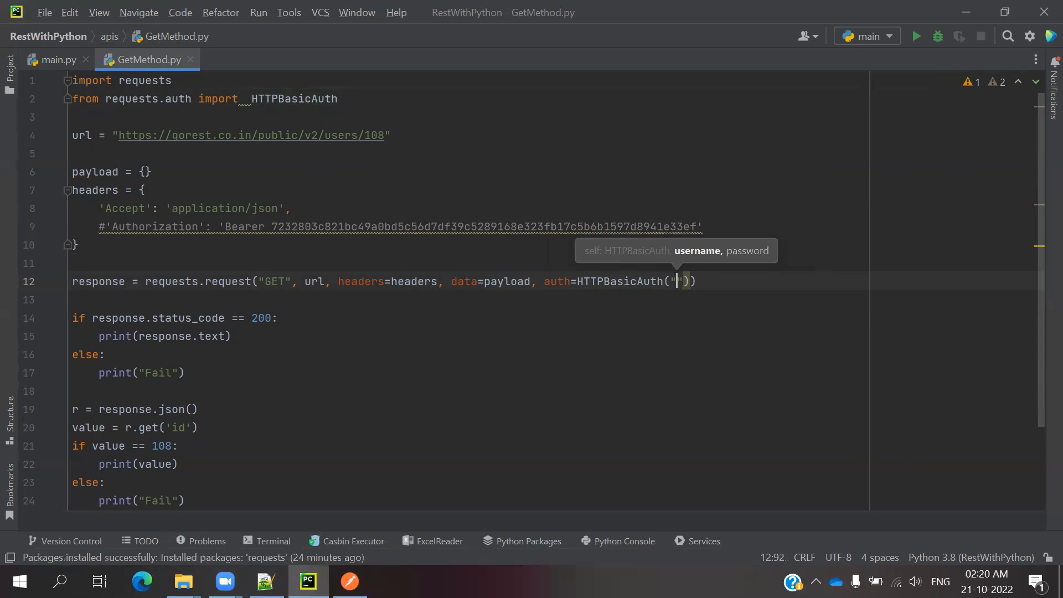
type("admin\", \"p")
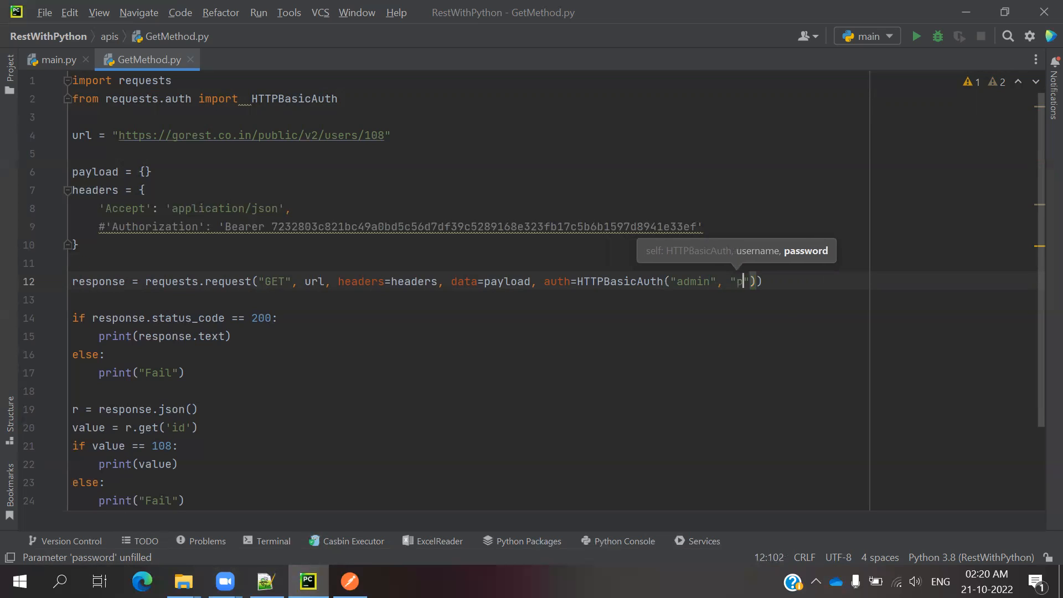
type("asswpord")
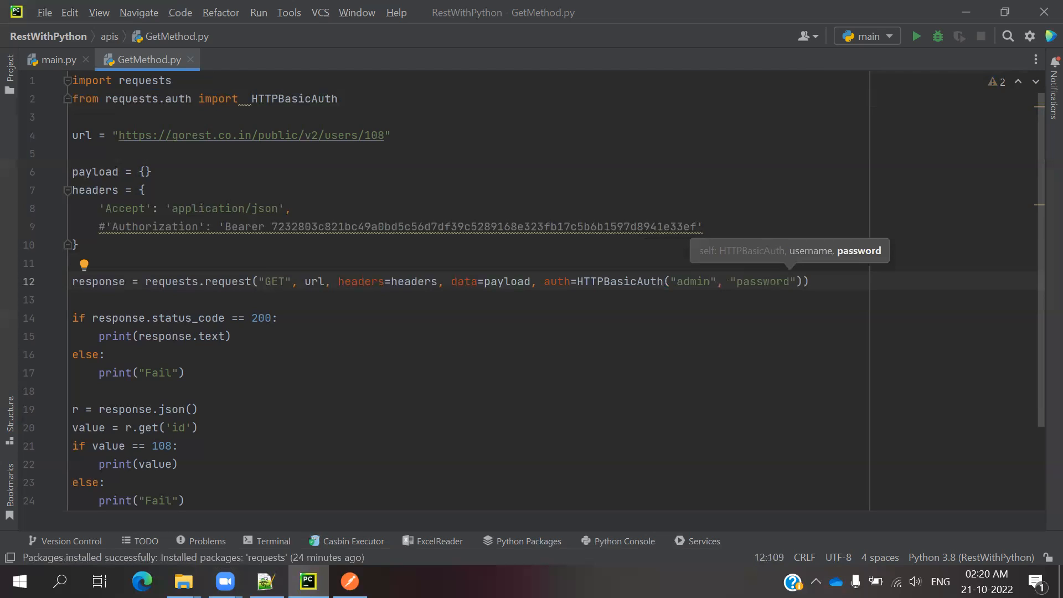
left_click(788, 281)
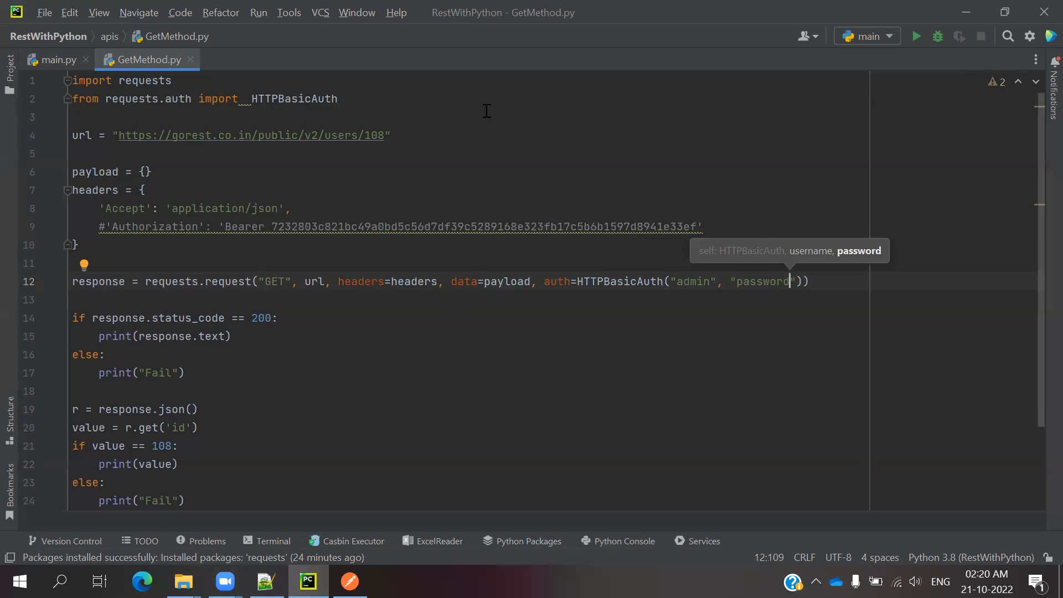